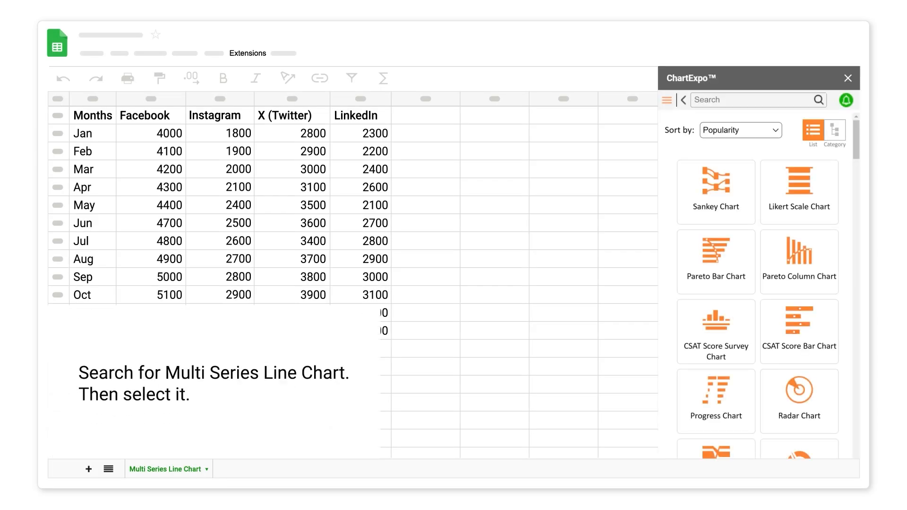
Search ChartExpo for 'multi serie' and choose the Multi Series Line Chart type.
type("multi serie")
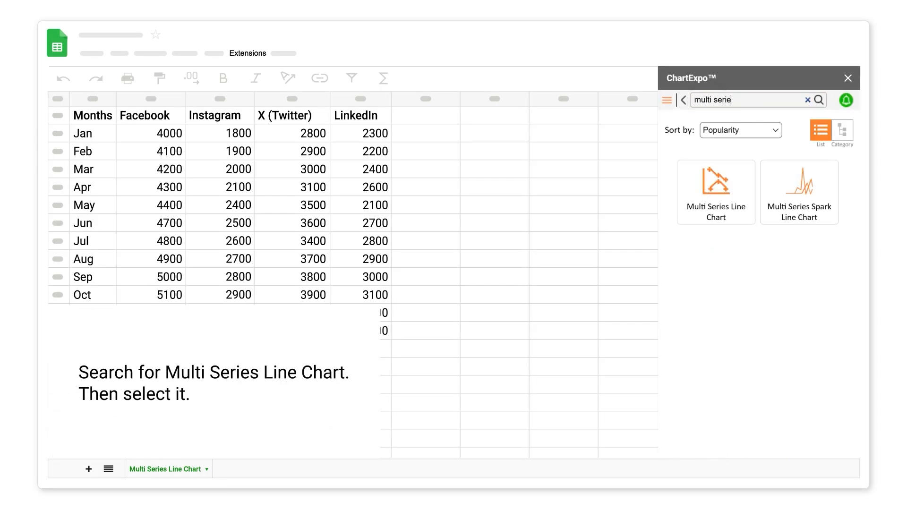
left_click(715, 190)
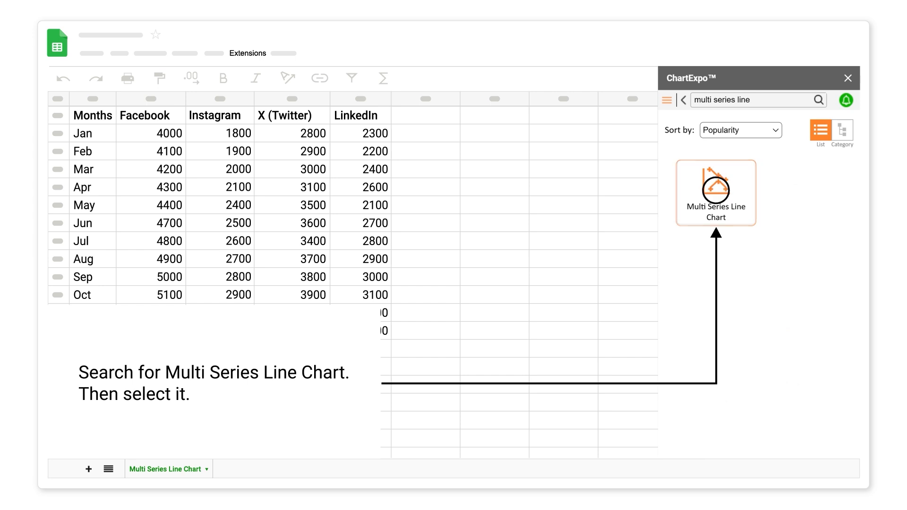
left_click(715, 193)
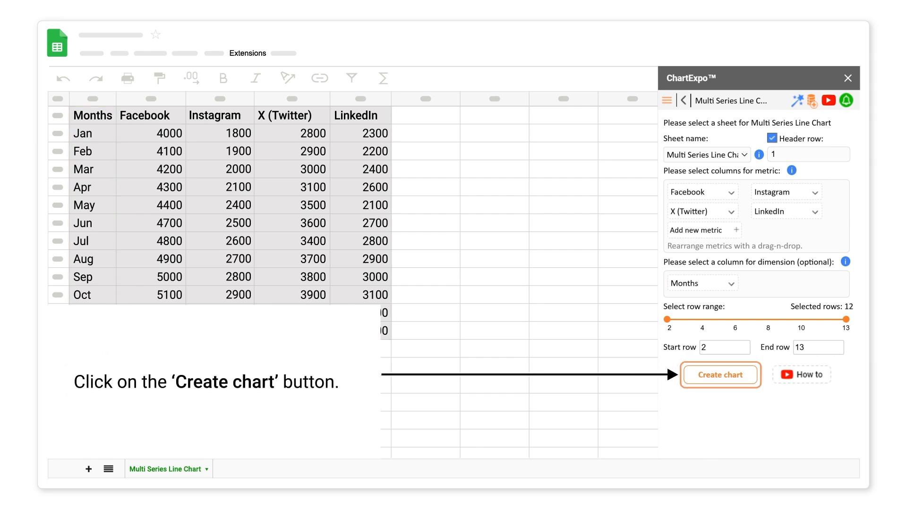
Generate the multi-series line chart of the monthly social media figures.
left_click(720, 375)
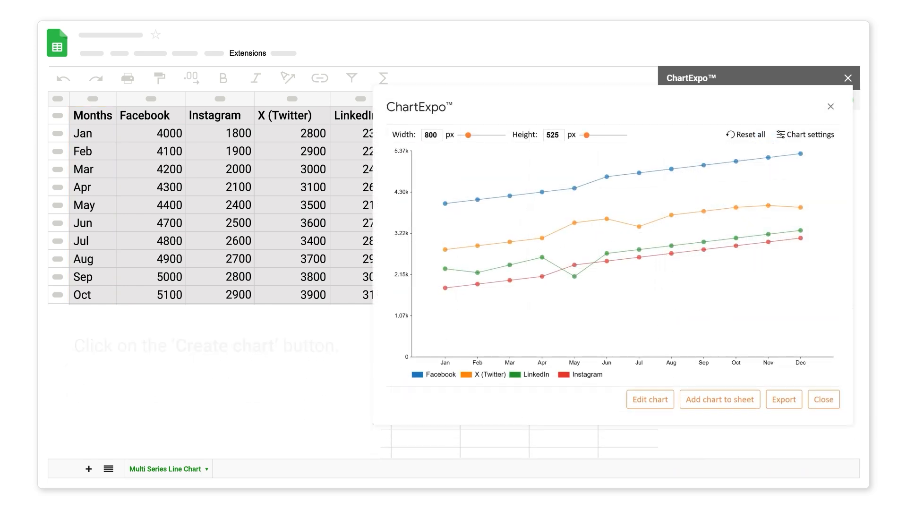
left_click(719, 399)
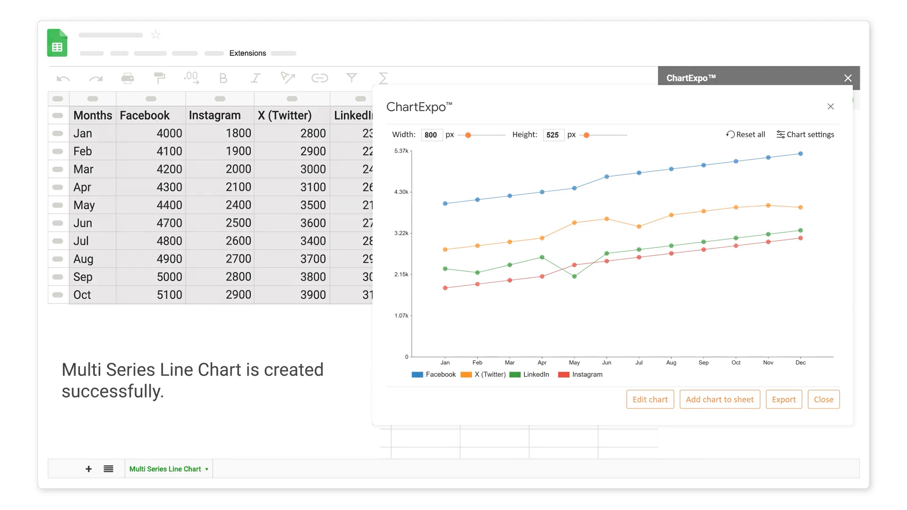
left_click(822, 399)
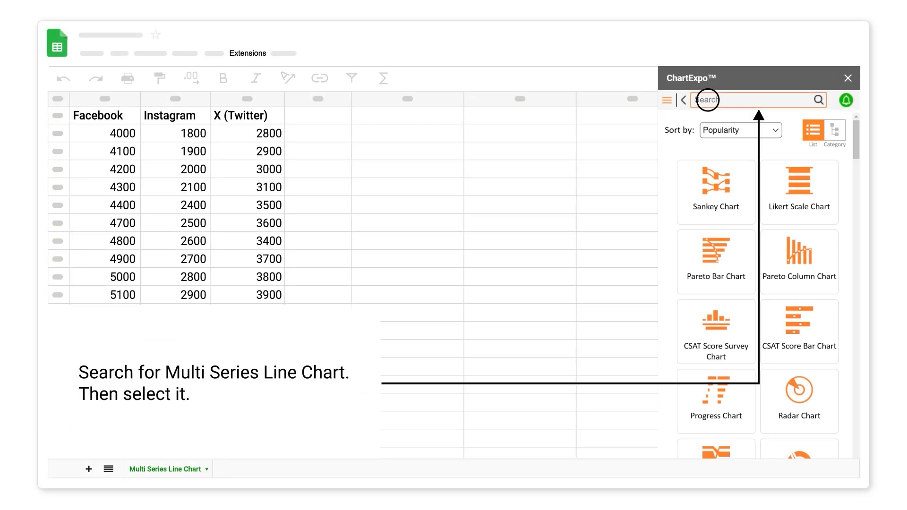
Pick Multi Series Line Chart and use the Multi Series Line Chart sheet as its data source.
type("multi series line")
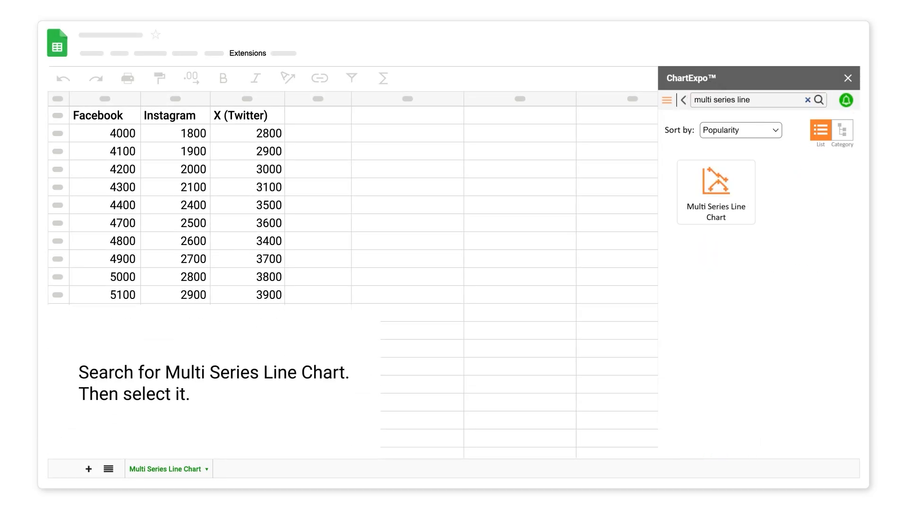
left_click(715, 192)
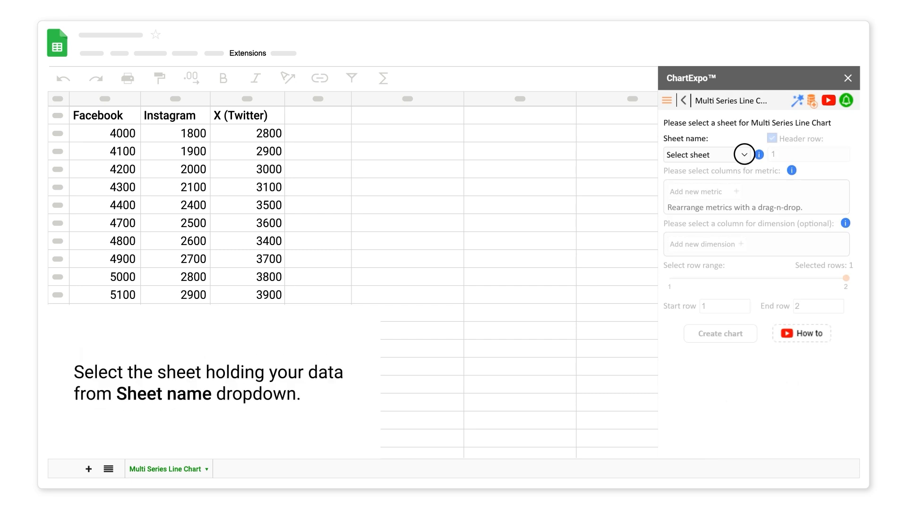
left_click(744, 154)
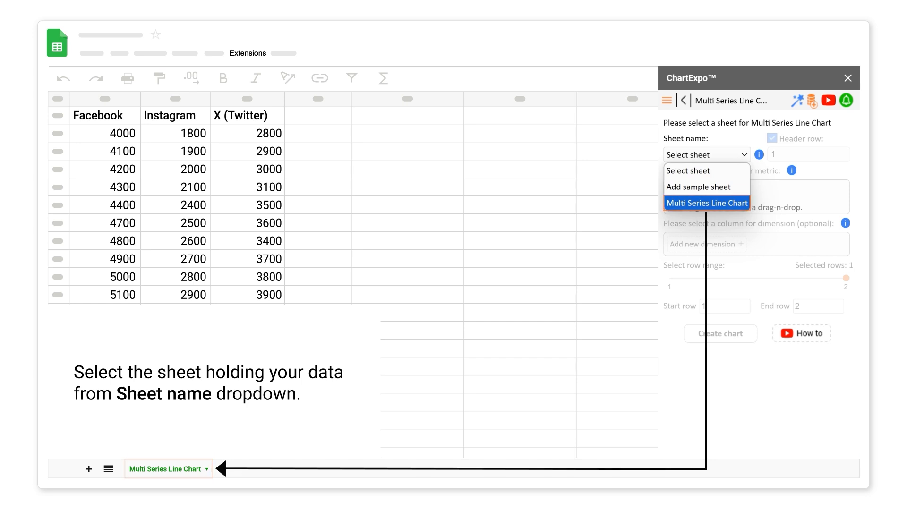
left_click(706, 203)
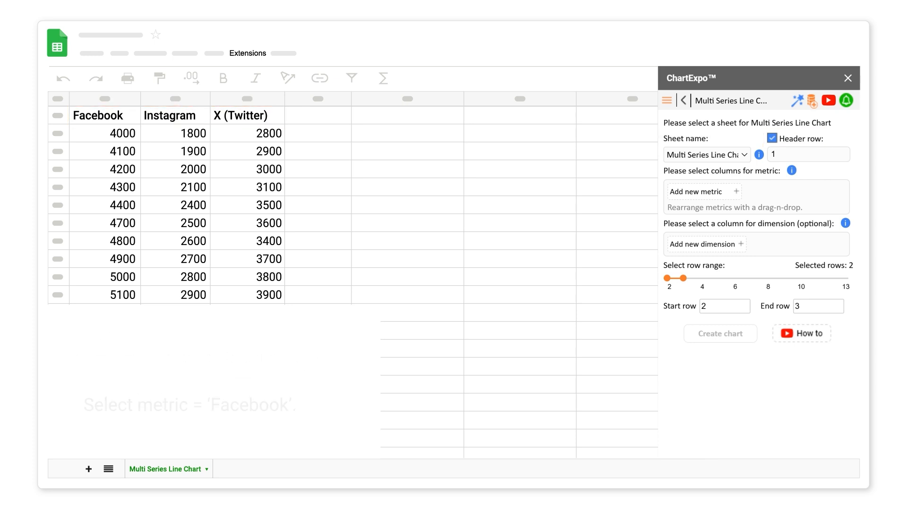
Add Facebook, Instagram and X (Twitter) as the chart's three metrics.
left_click(702, 191)
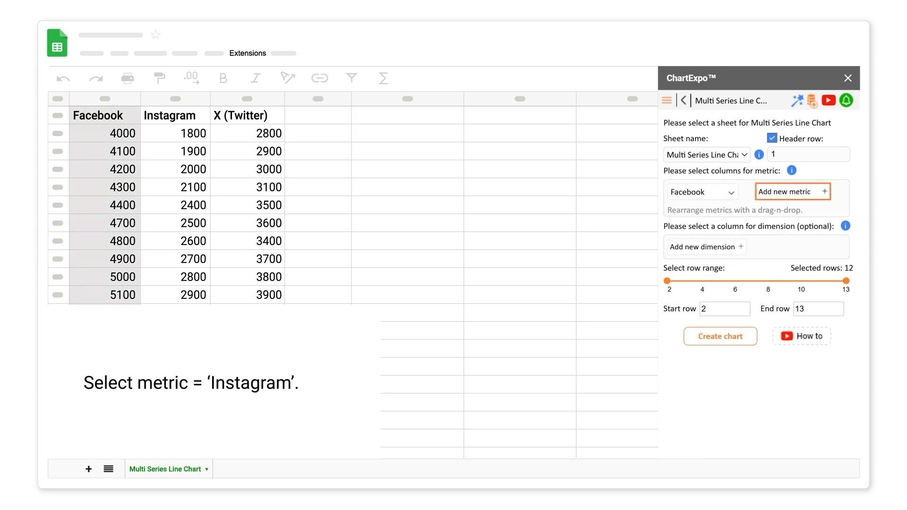
left_click(792, 190)
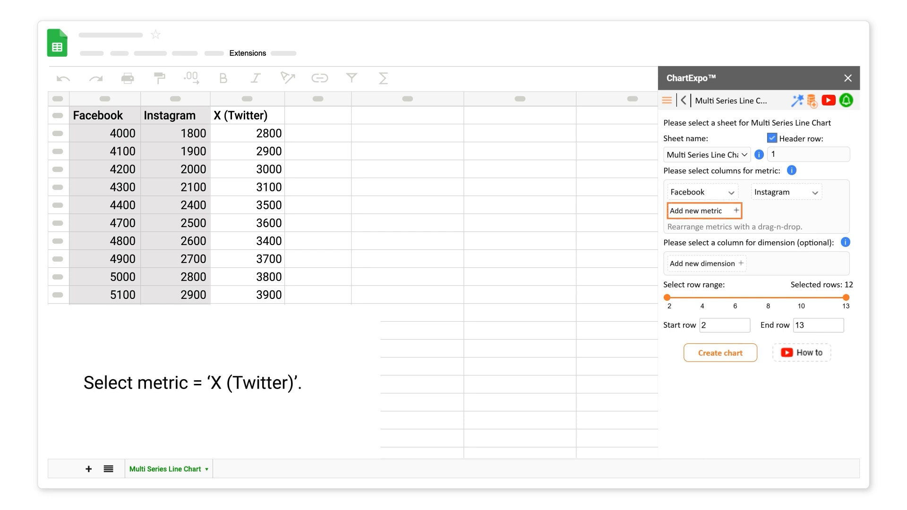
left_click(704, 210)
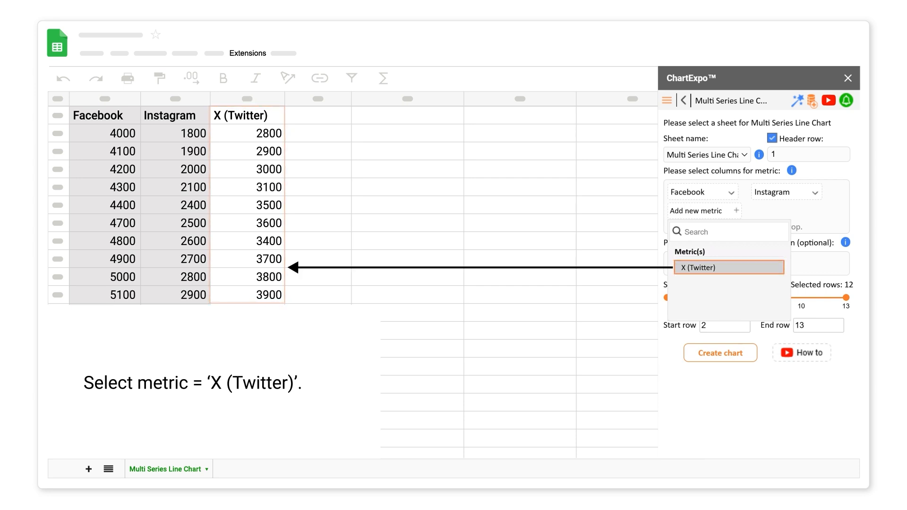
left_click(728, 268)
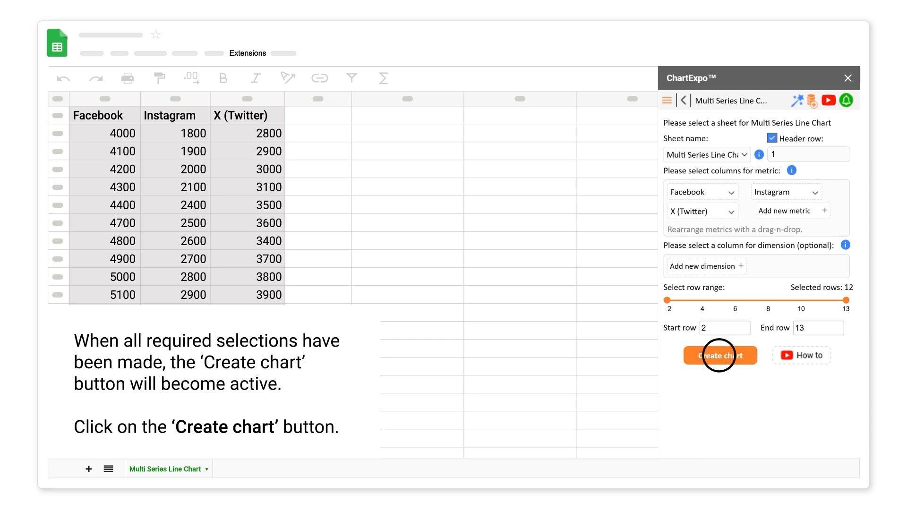
Generate the three-metric chart and close its preview.
left_click(720, 355)
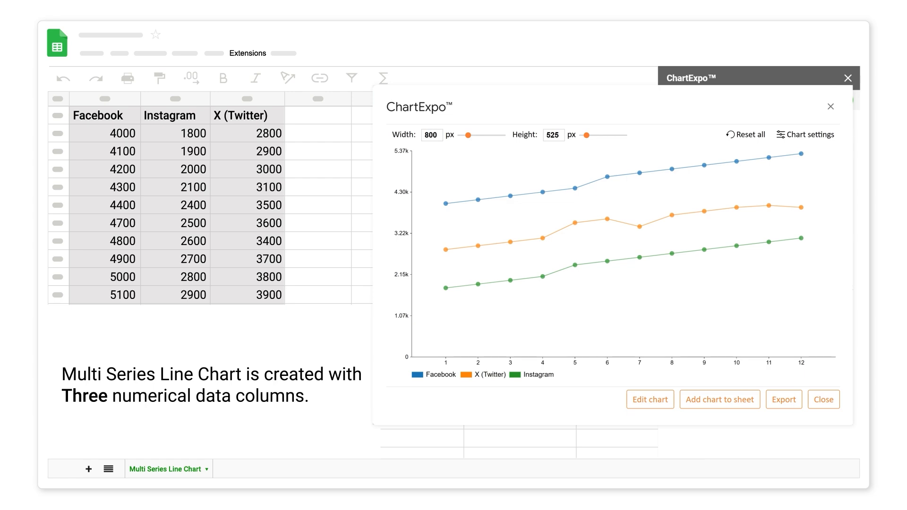
left_click(650, 399)
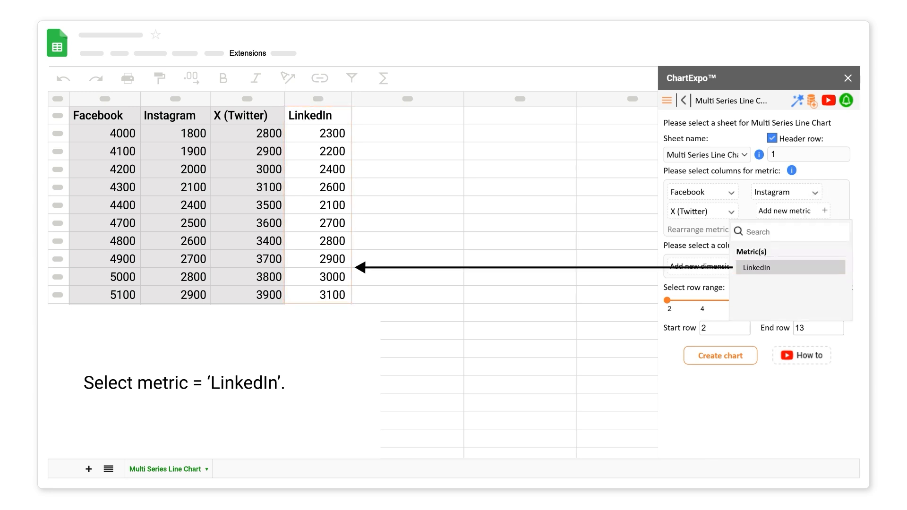
Add LinkedIn as a fourth metric and Months as the dimension.
left_click(756, 266)
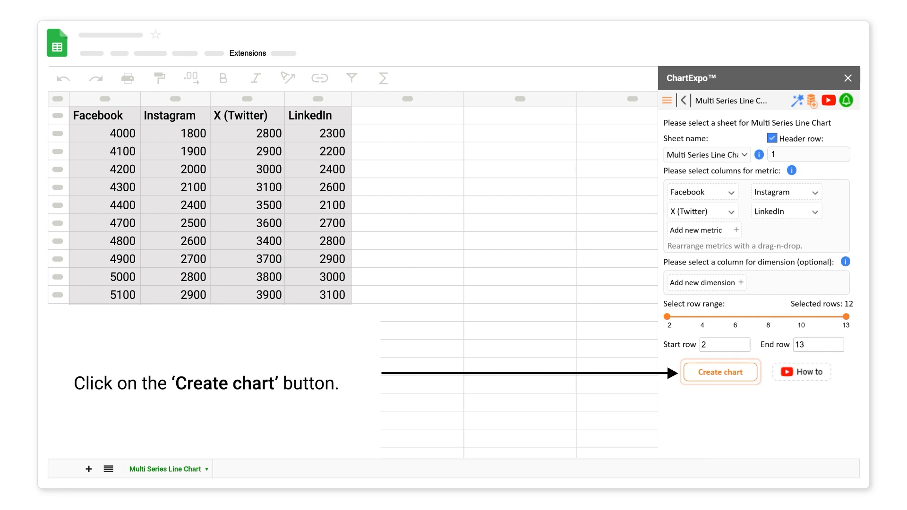
left_click(720, 372)
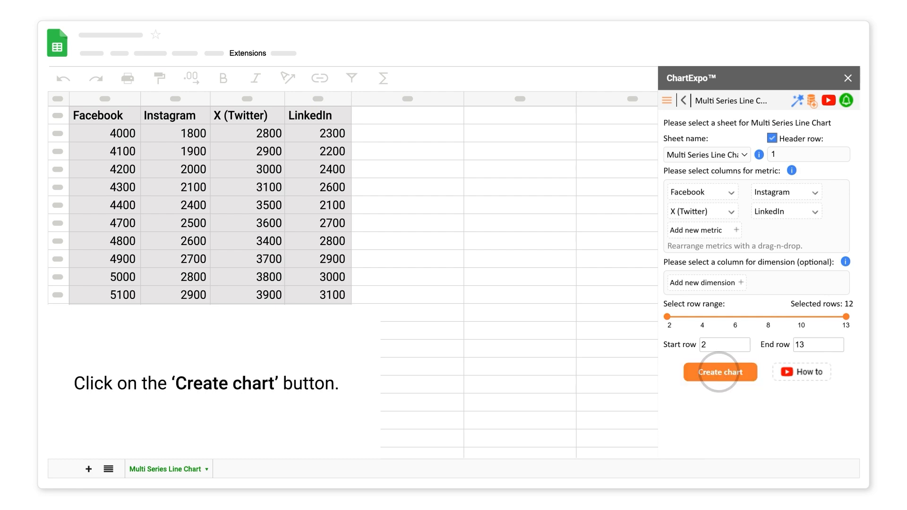
left_click(719, 372)
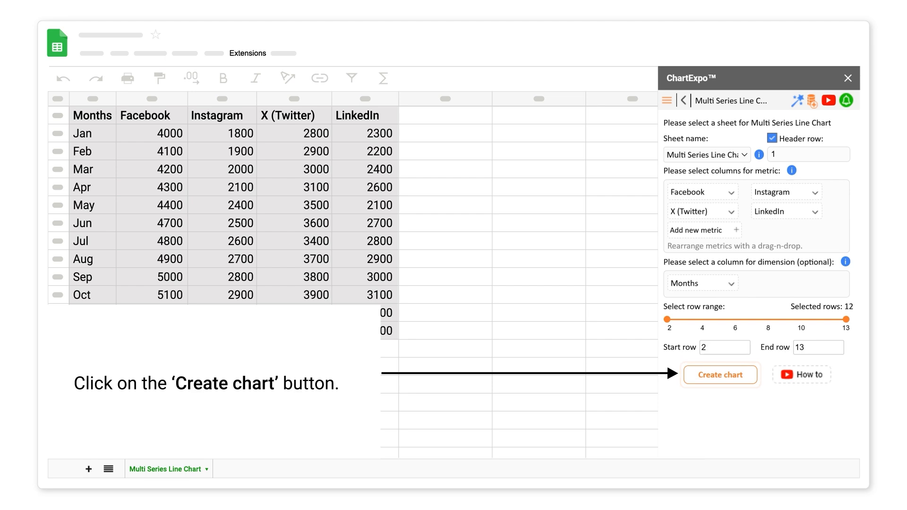
Generate the four-series chart of Facebook, Instagram, X (Twitter) and LinkedIn across Jan–Dec.
left_click(720, 374)
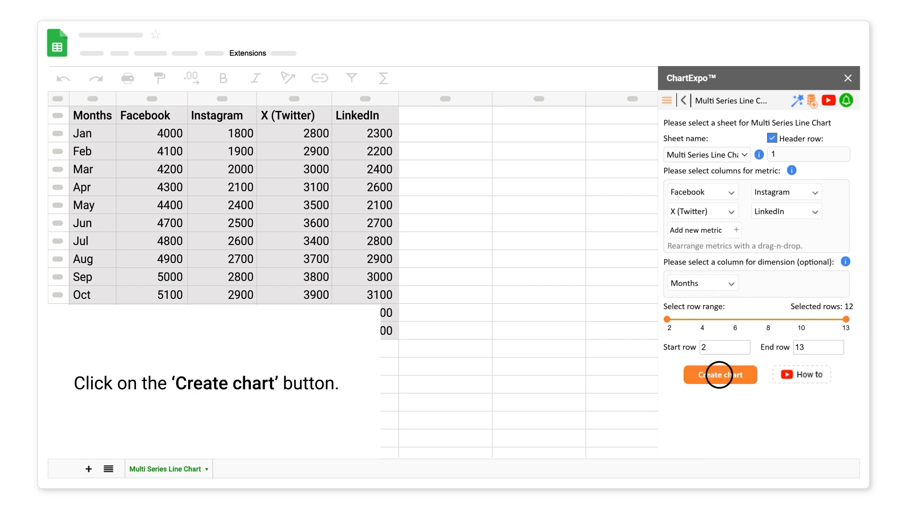
left_click(720, 375)
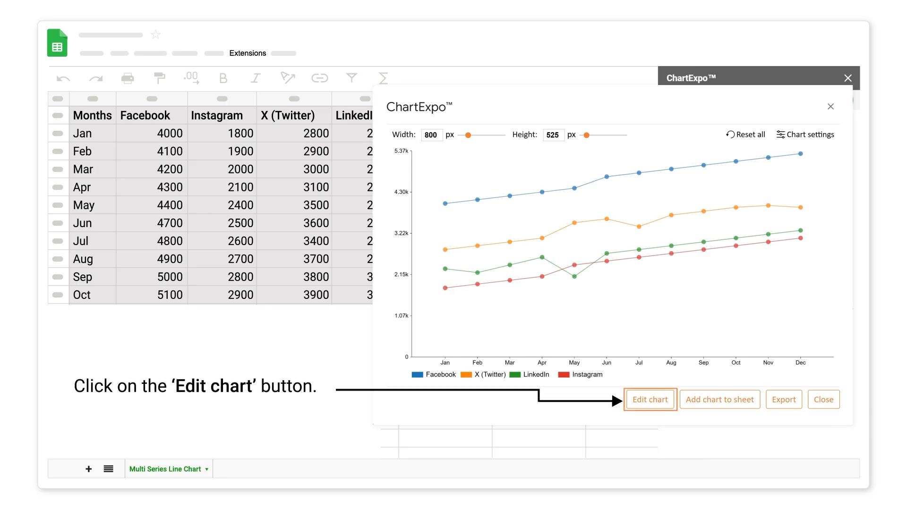
Enter chart editing and expand the chart header text settings.
left_click(650, 399)
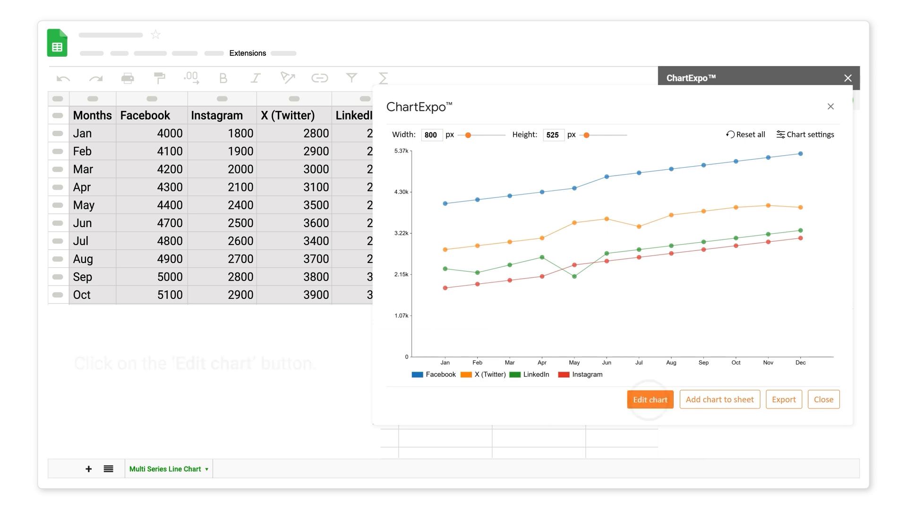
left_click(650, 400)
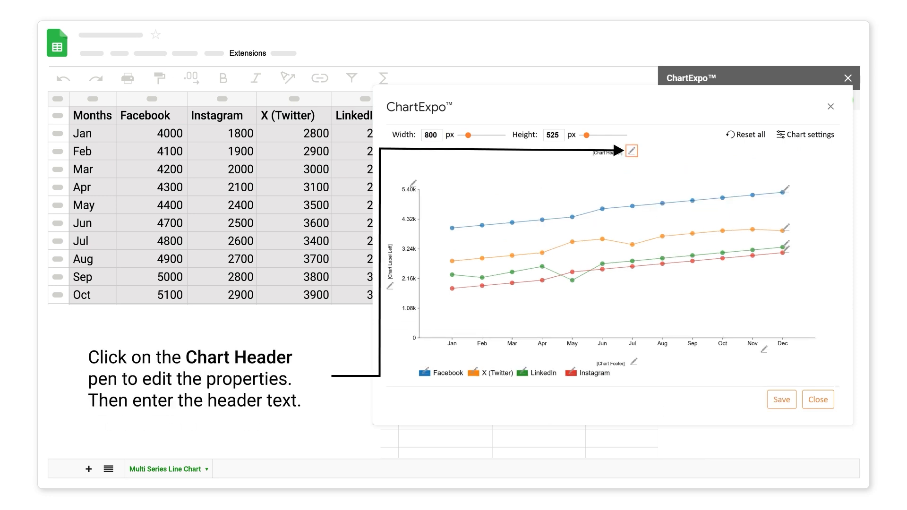
left_click(631, 151)
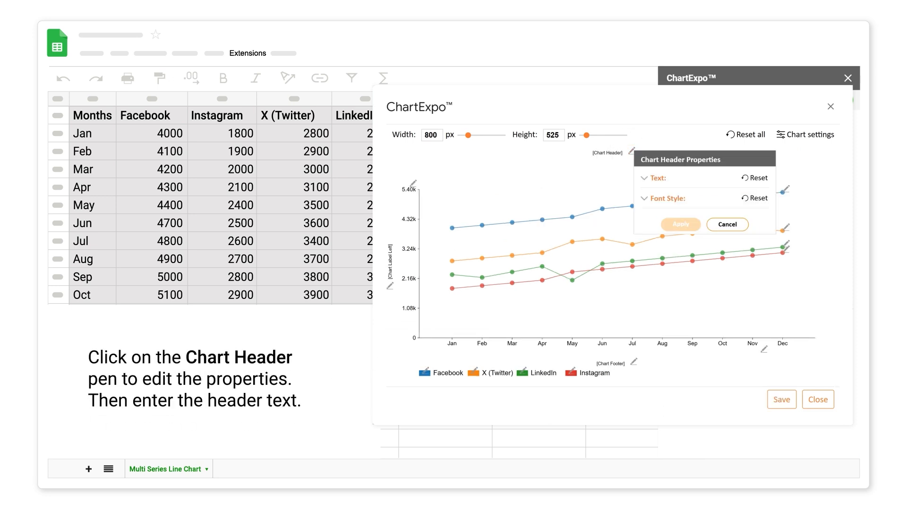
left_click(654, 177)
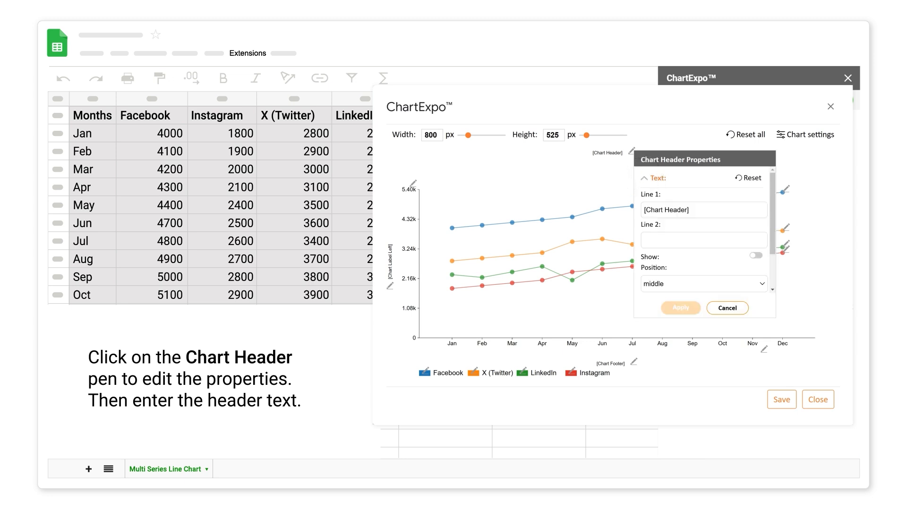
Set the visible chart title to 'Social Media Campaign Reach' and apply it.
type("Social Media Campaign Reach")
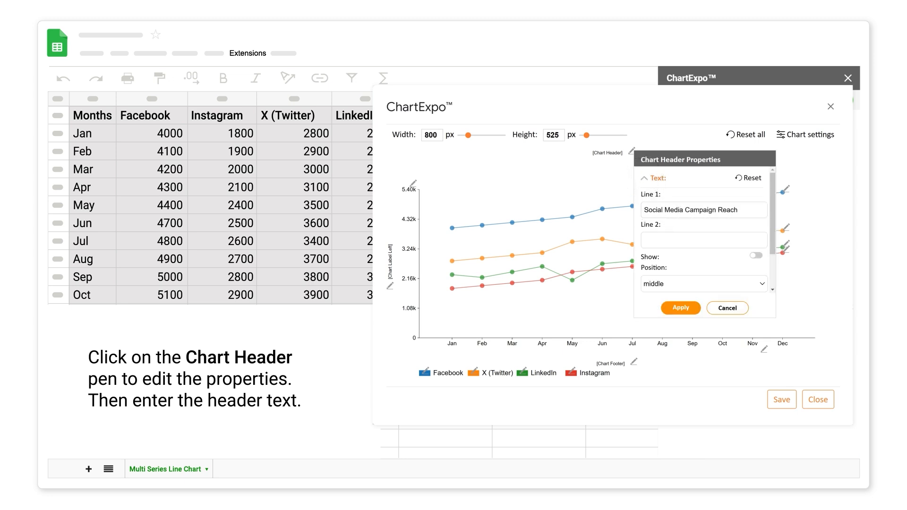
left_click(753, 256)
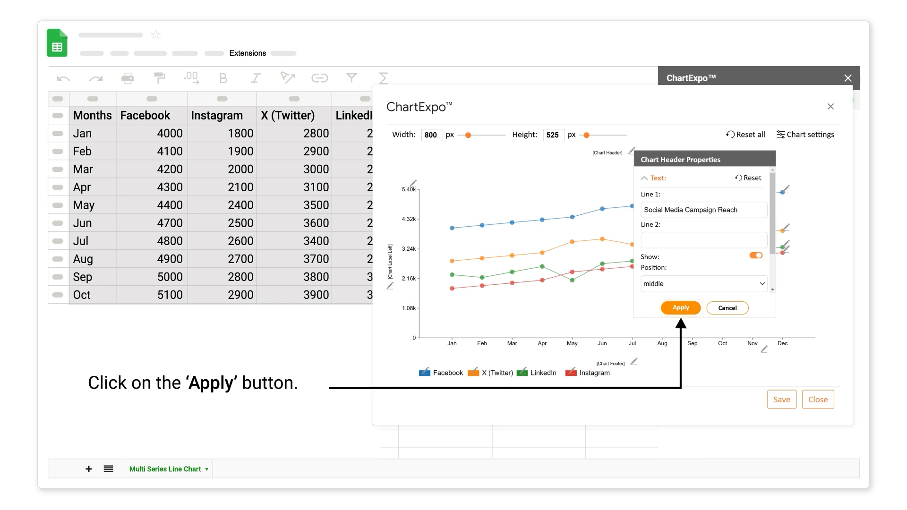
left_click(680, 307)
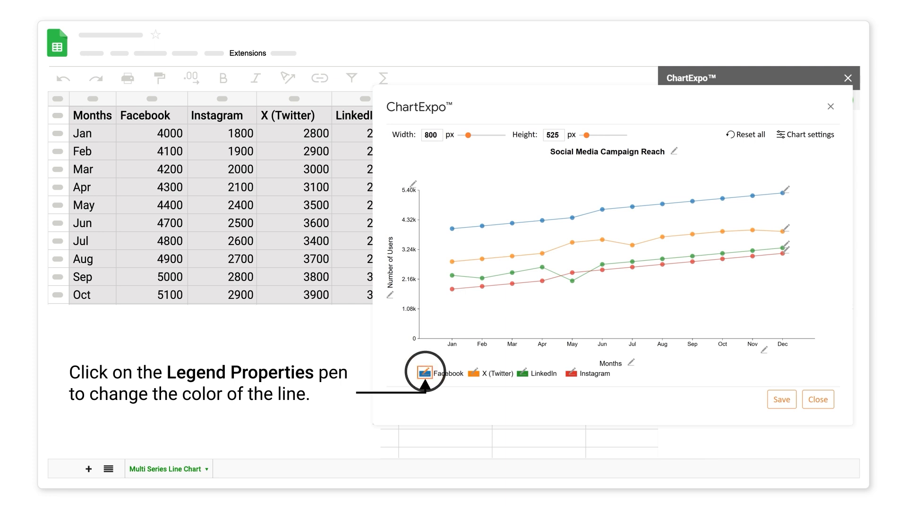
Recolour the Facebook series darker blue with a line-and-circle legend marker.
left_click(424, 371)
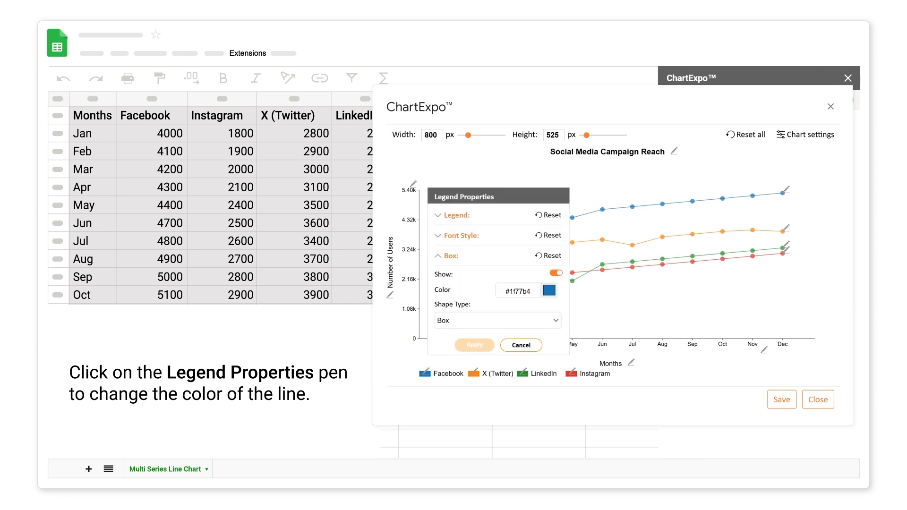
left_click(547, 290)
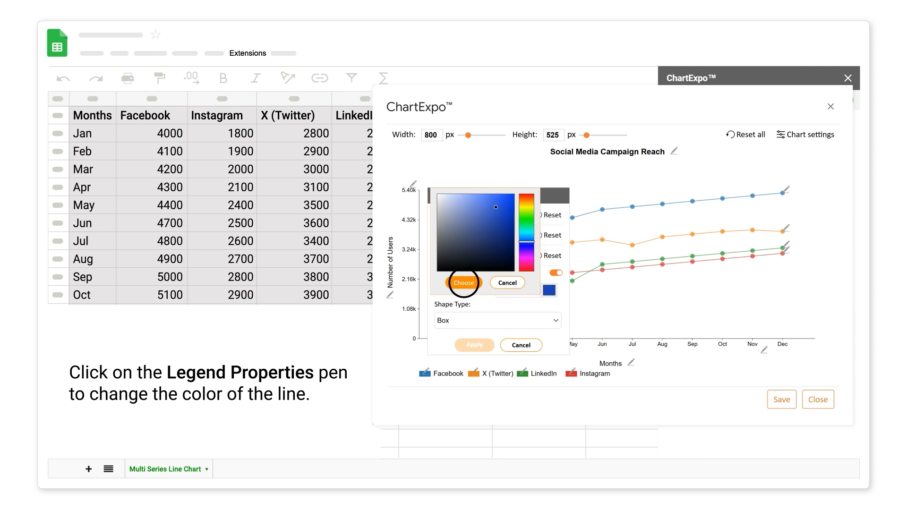
left_click(462, 282)
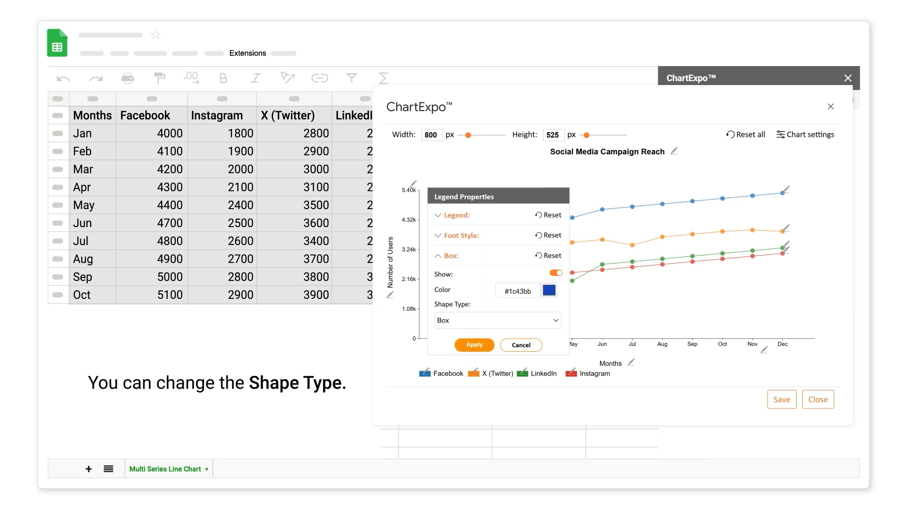
left_click(496, 320)
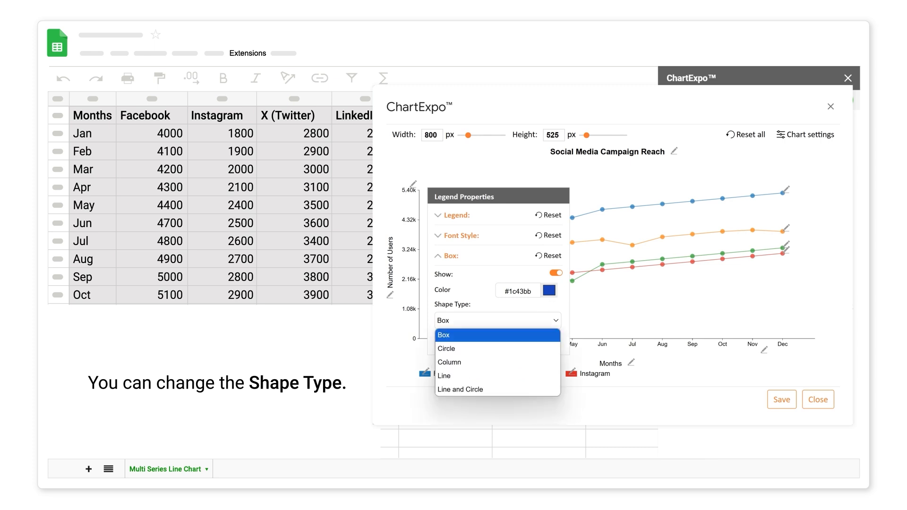
left_click(460, 389)
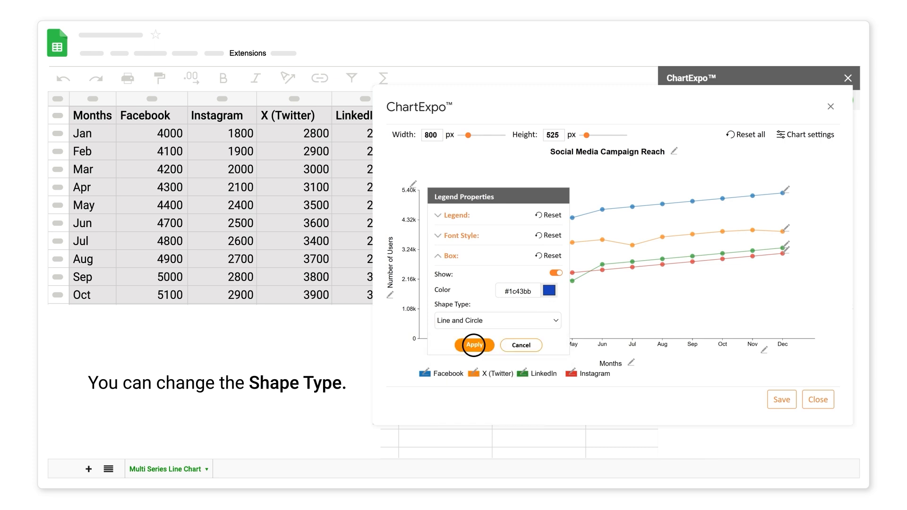
left_click(473, 344)
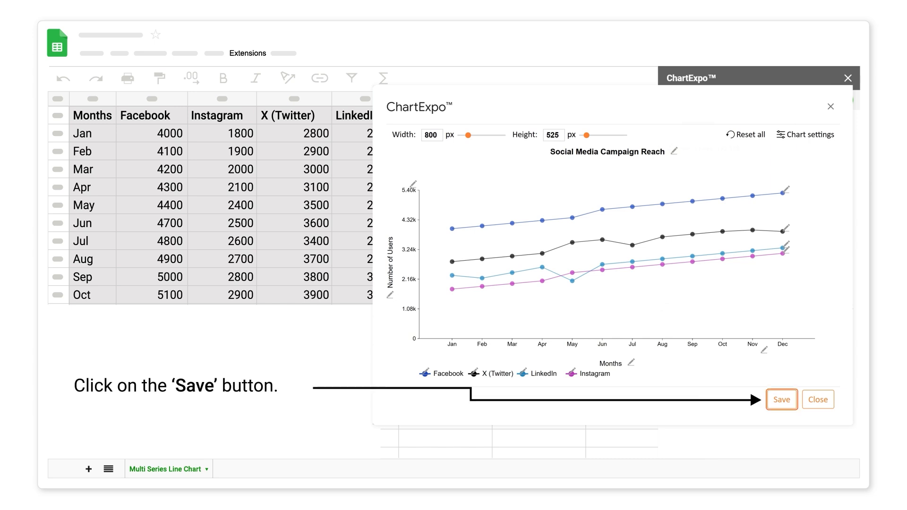
Save the edited chart with its recoloured lines.
left_click(781, 399)
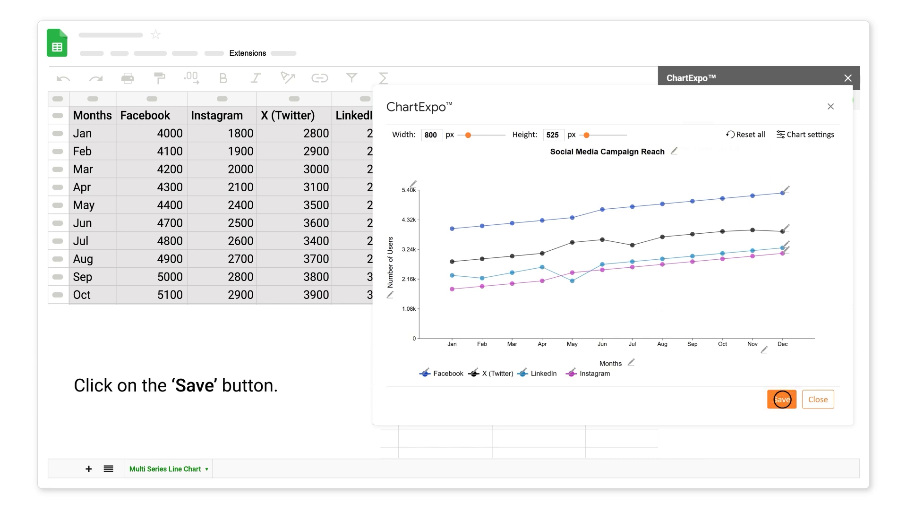
left_click(781, 398)
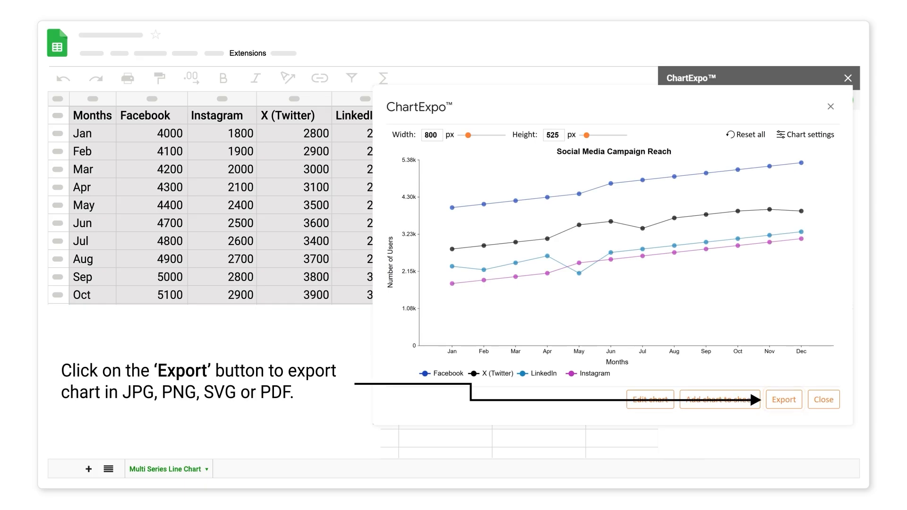
left_click(783, 399)
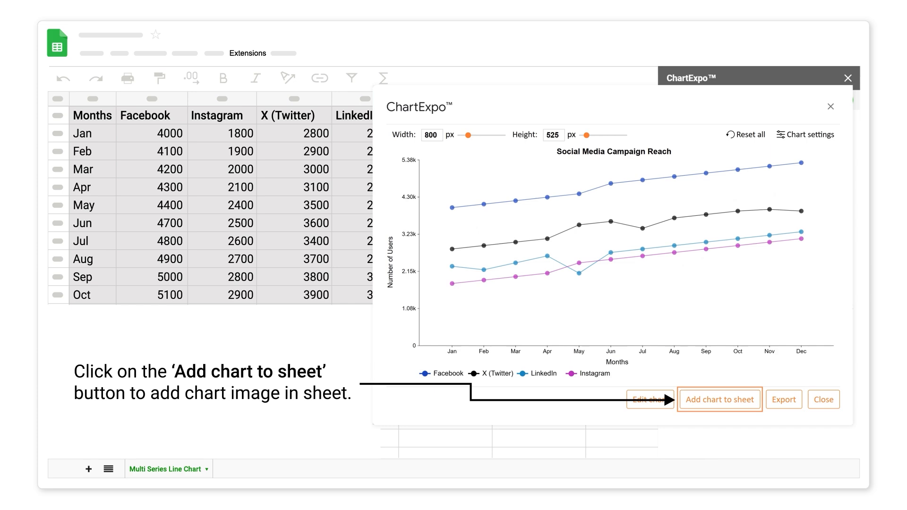
Add the finished chart as an image to the sheet and close the dialog.
left_click(720, 398)
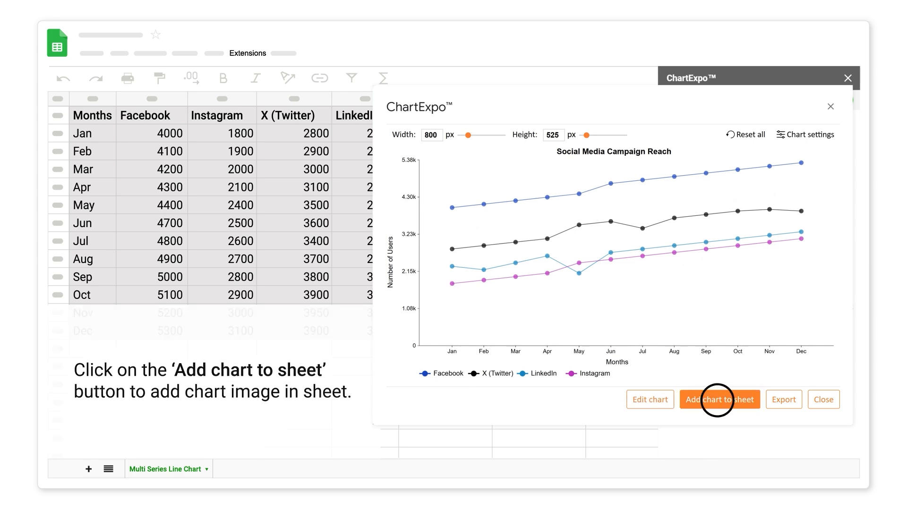
left_click(720, 399)
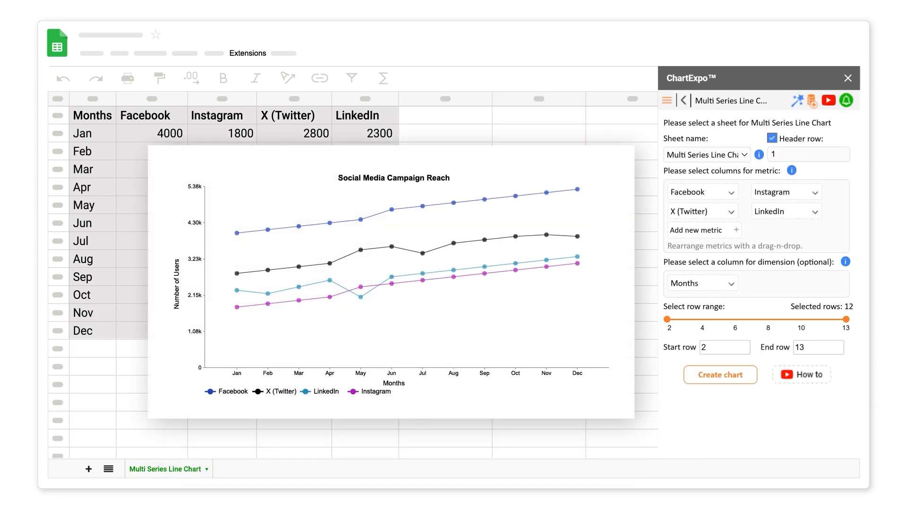
left_click(847, 78)
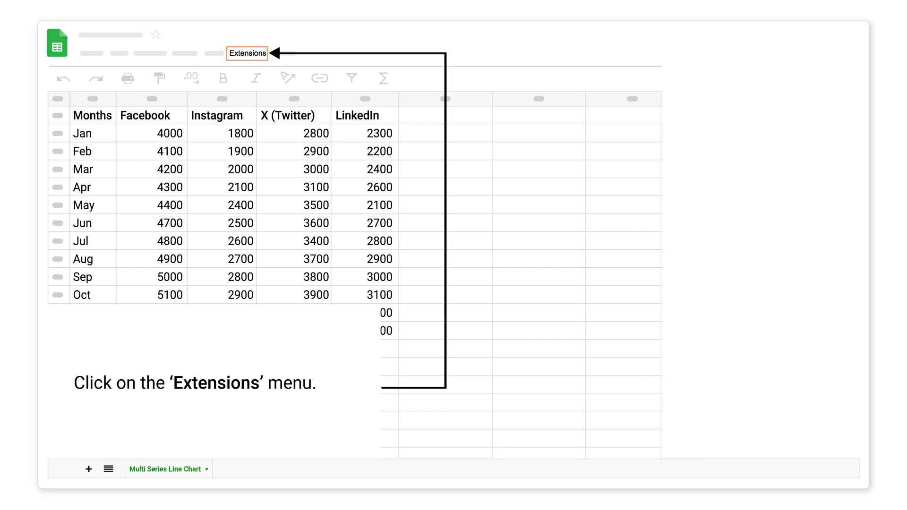
Reopen ChartExpo from Extensions and start a new chart to show the catalogue.
left_click(247, 53)
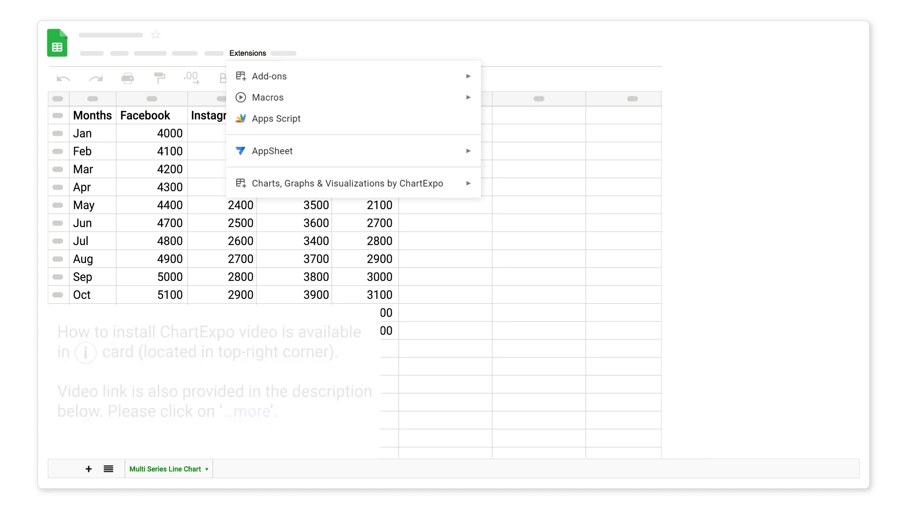
mouse_move(346, 183)
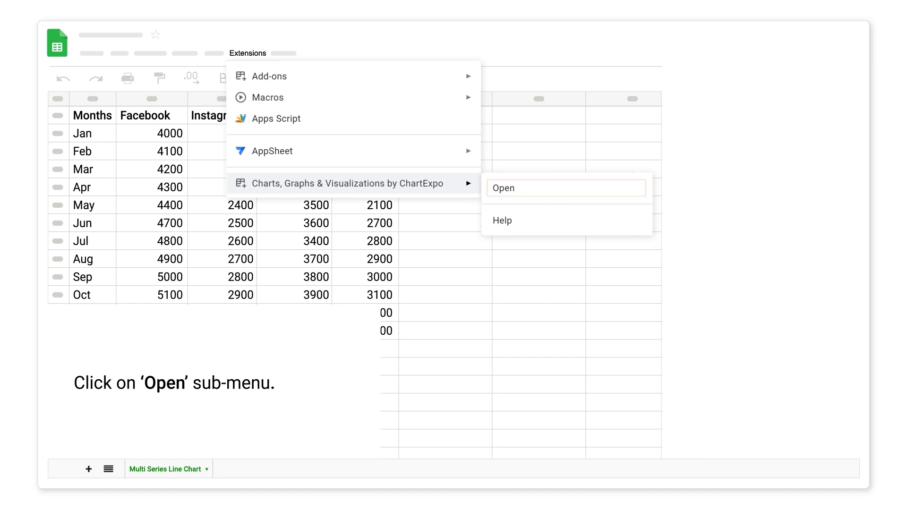
left_click(508, 188)
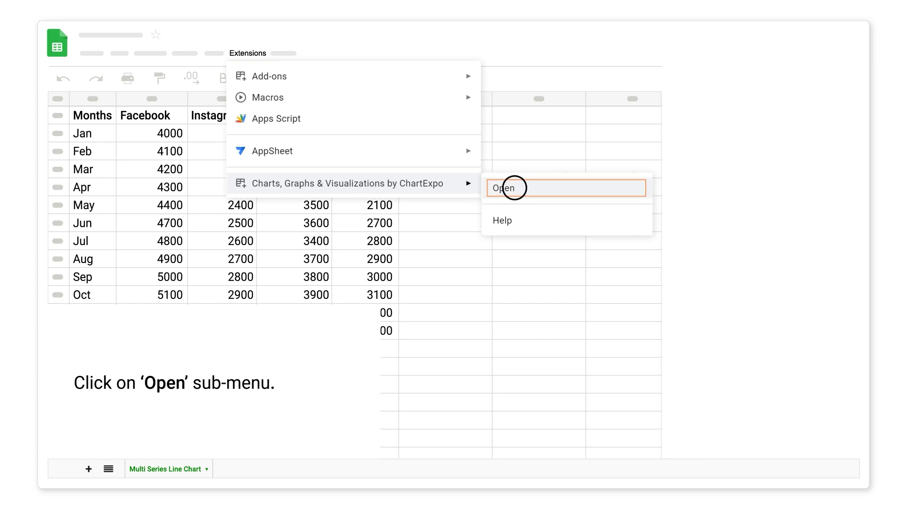
left_click(504, 187)
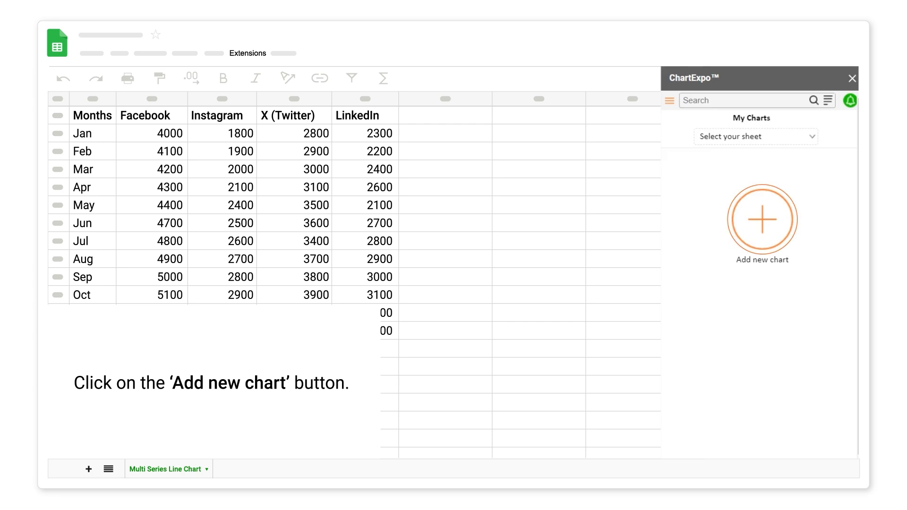
left_click(761, 220)
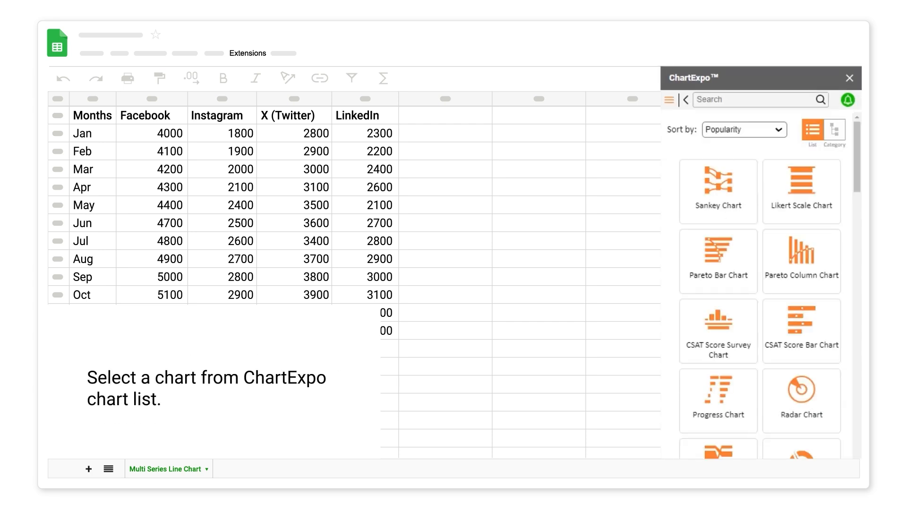